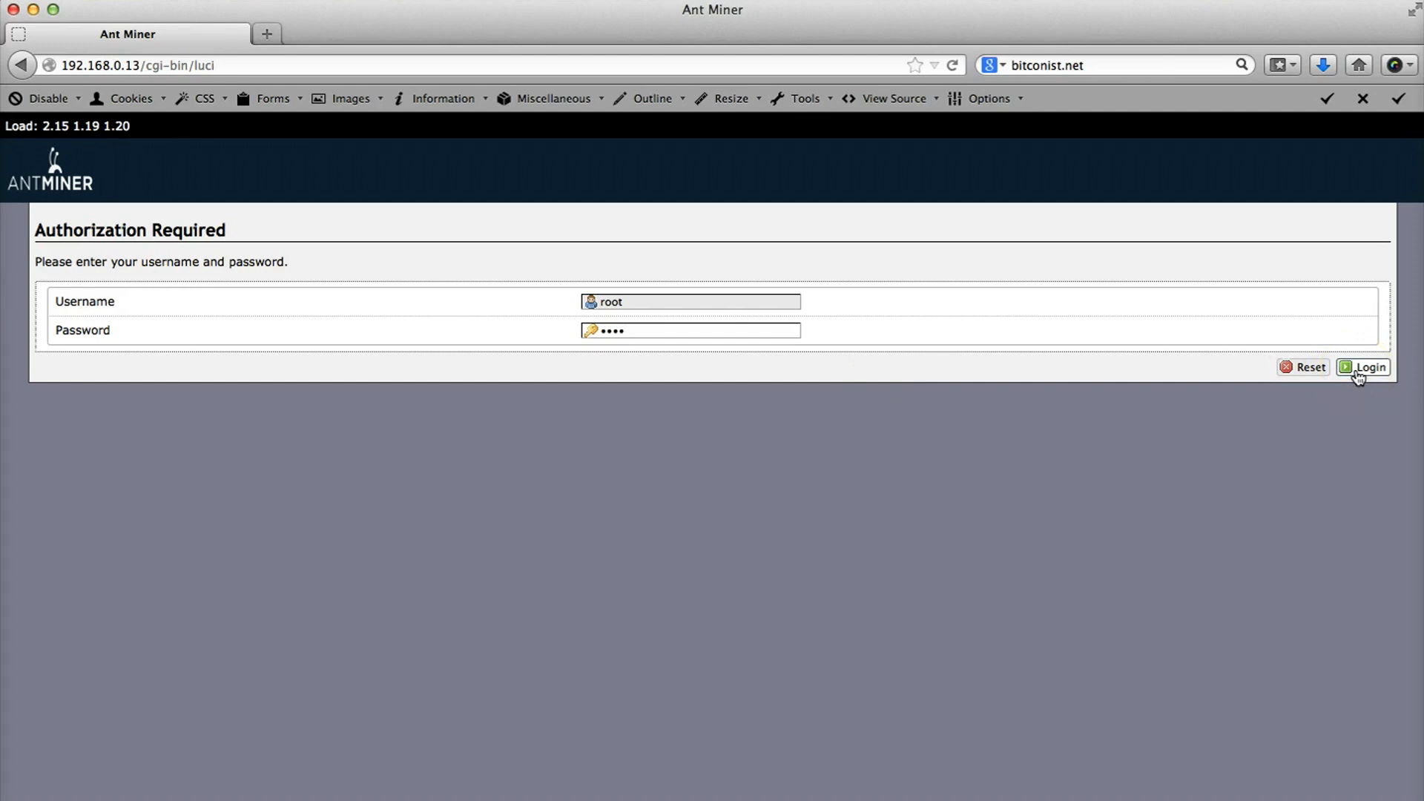
- Log in to the AntMiner admin interface as root with the entered password
click(689, 330)
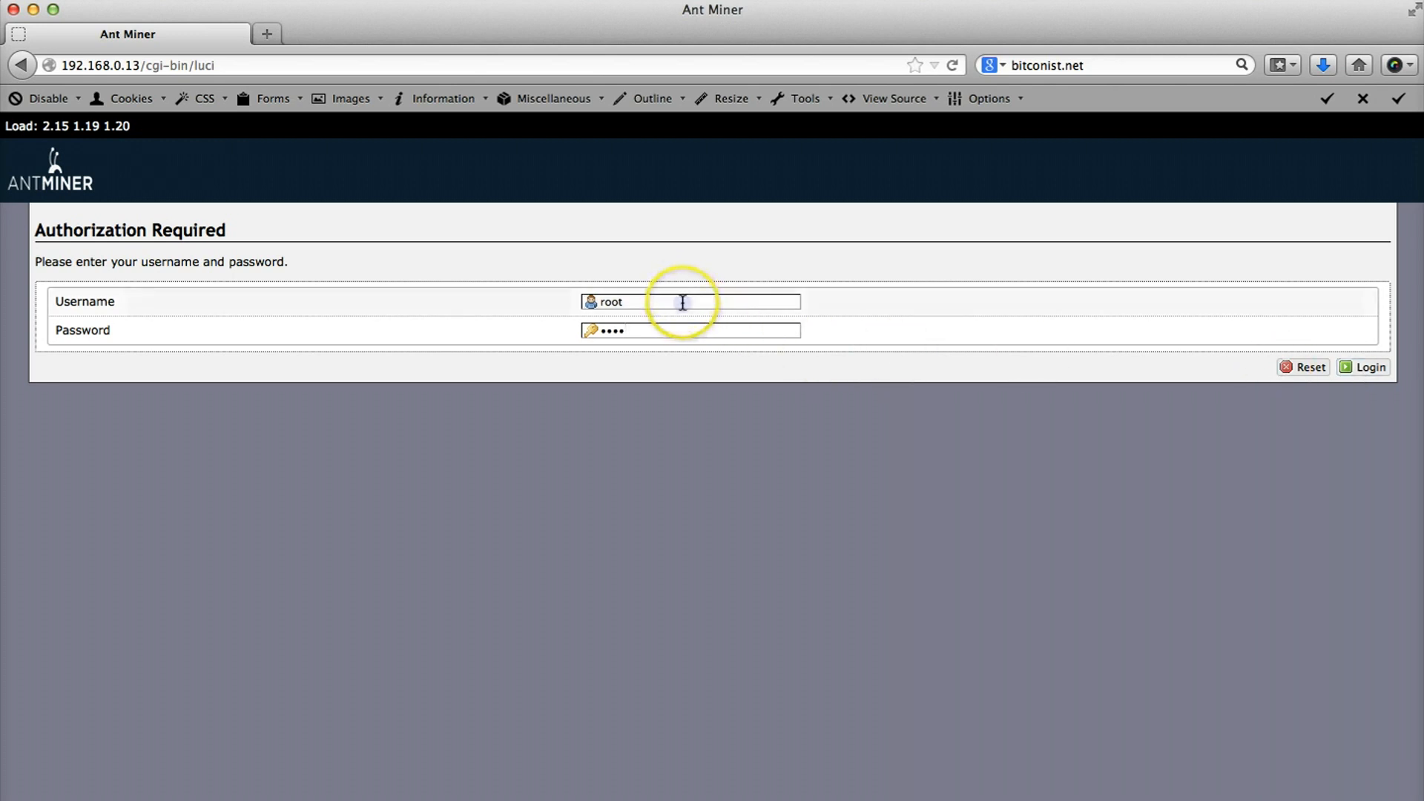
mouse_move(1173, 318)
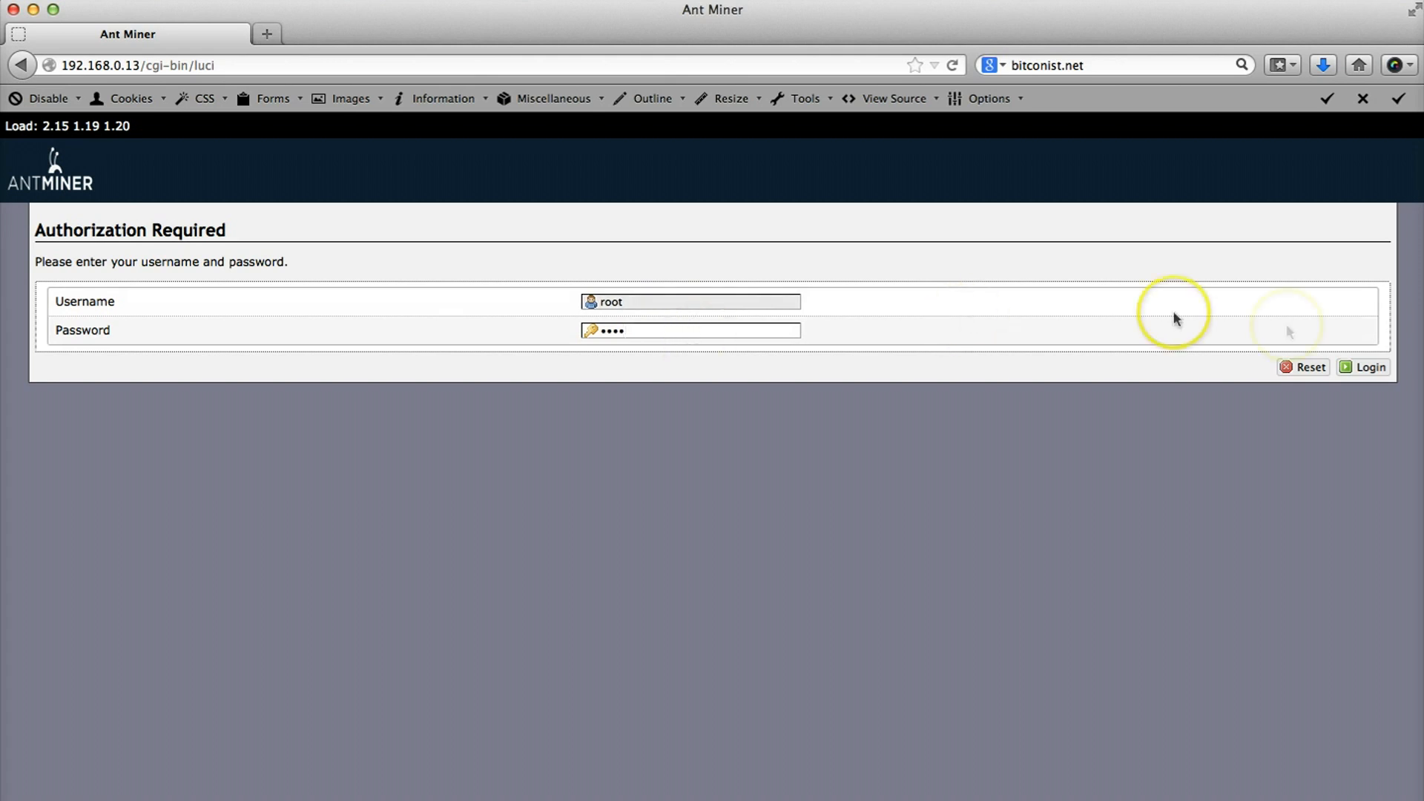
click(1362, 367)
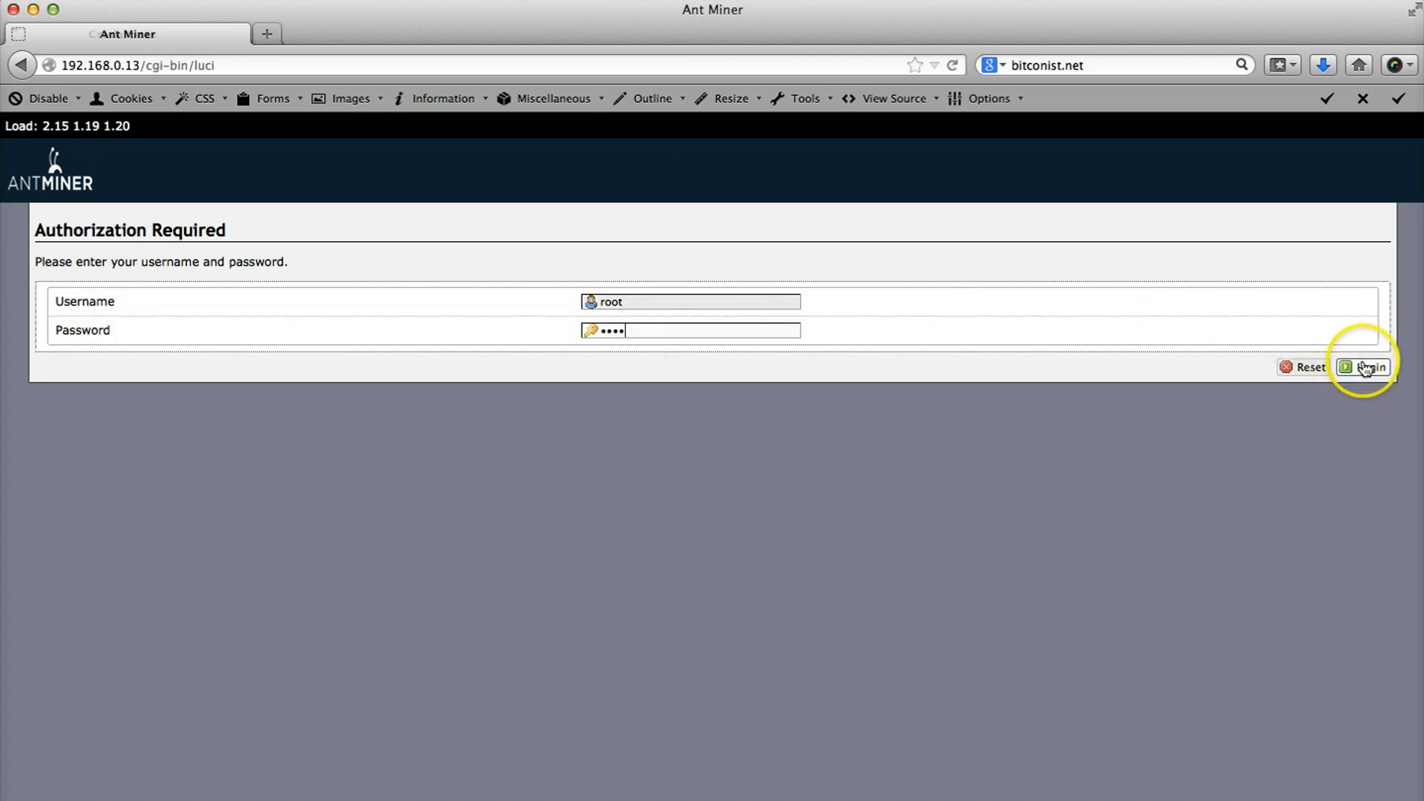
click(1368, 367)
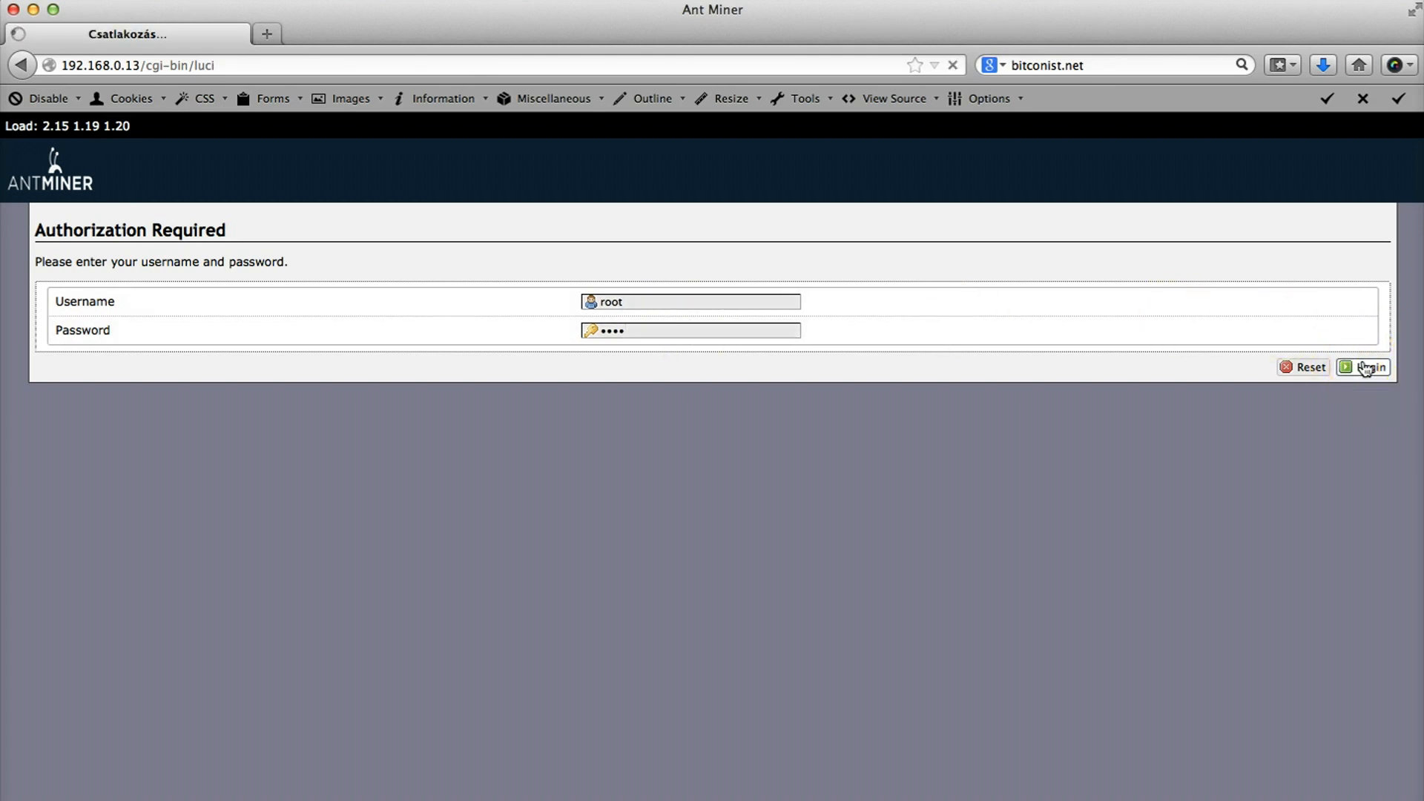
click(1370, 367)
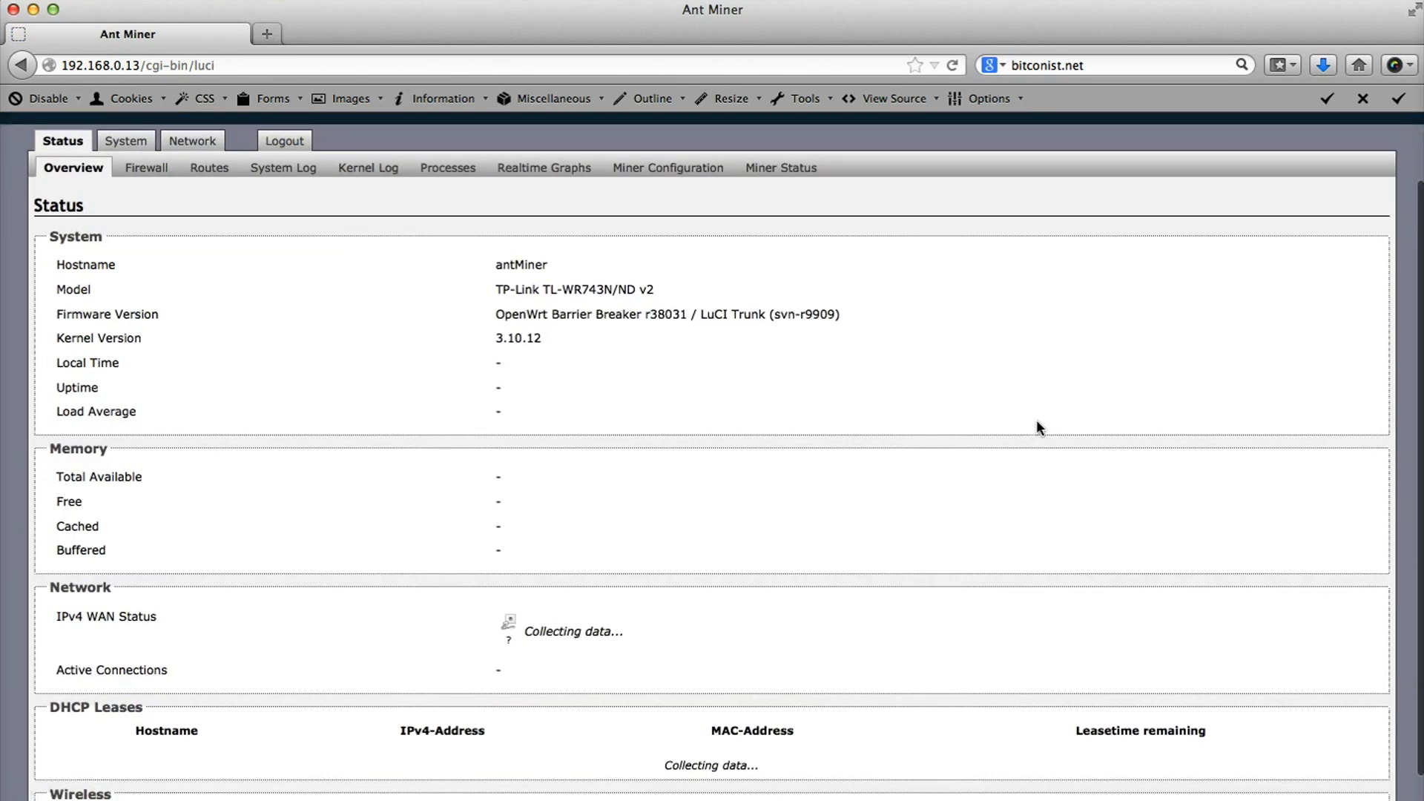
- Review the overview's local time, uptime, load, memory usage and WAN connection details
scroll(down, 3)
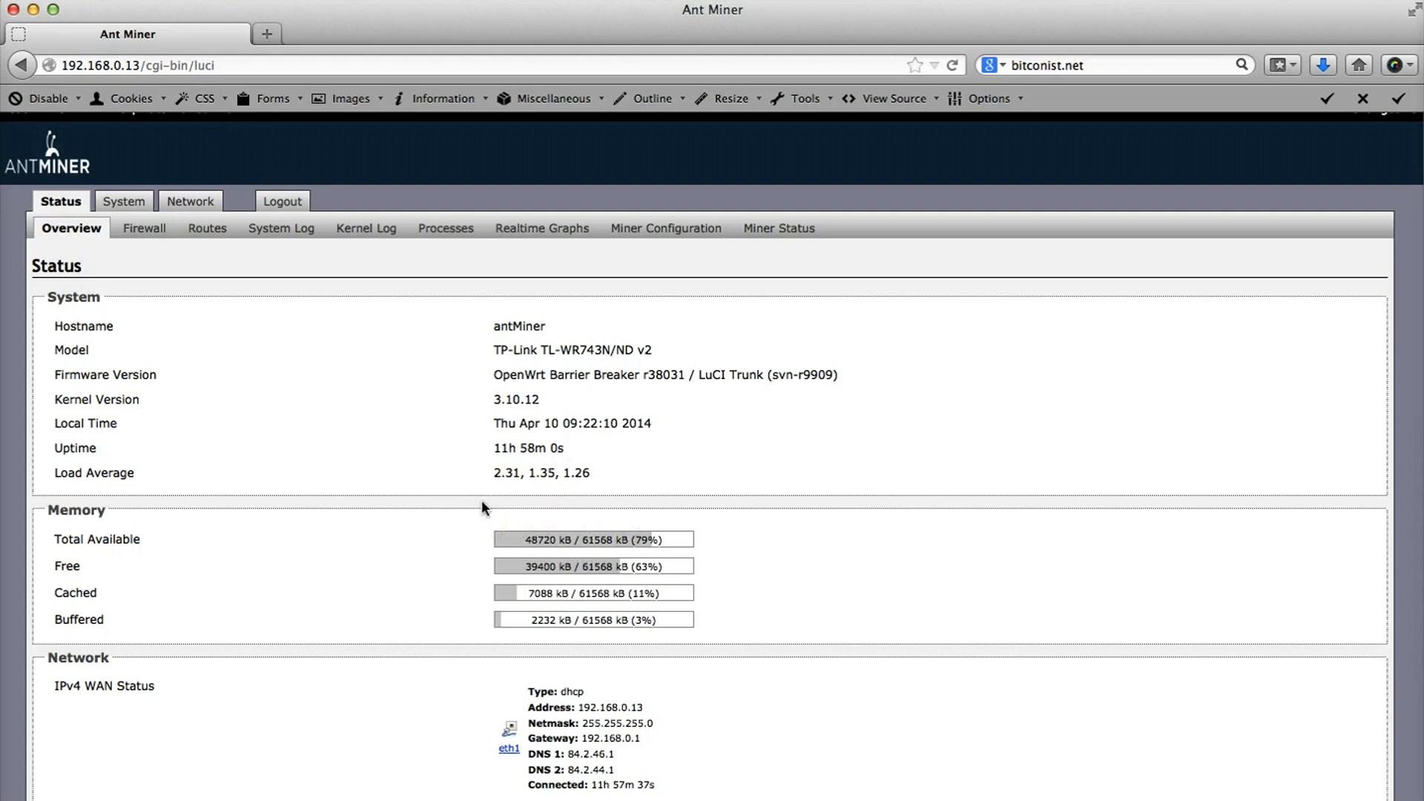
click(434, 454)
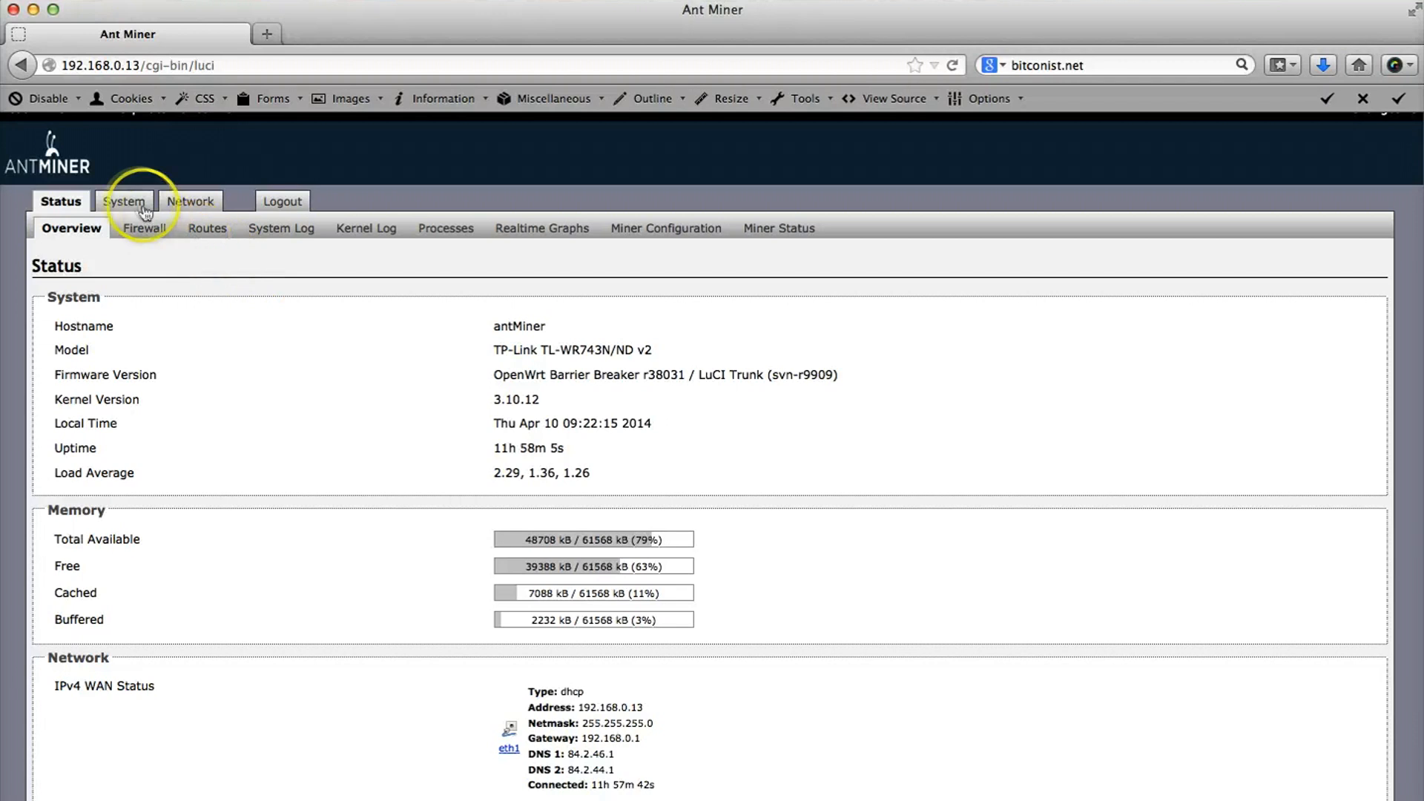
click(190, 201)
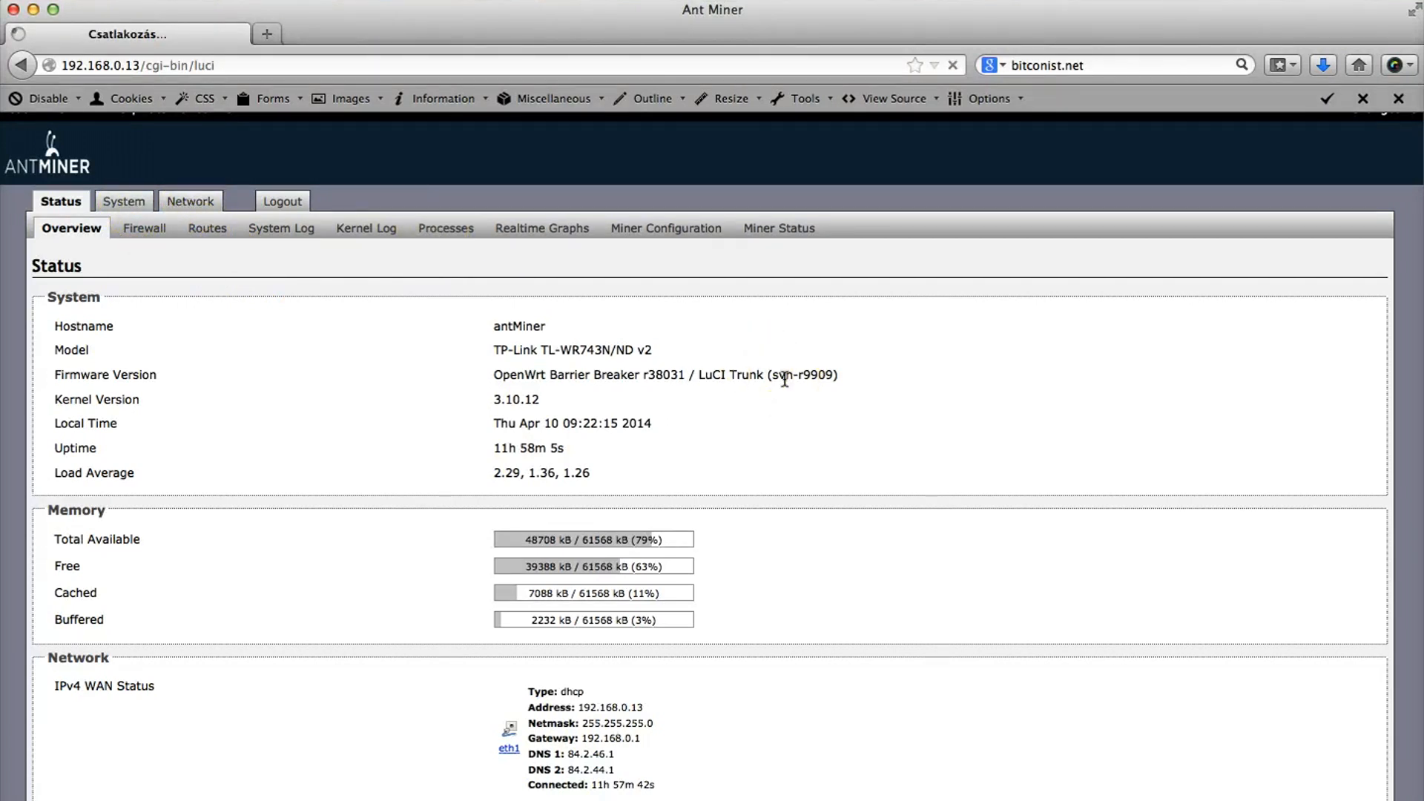
- Go to Network > Interfaces and edit the WAN interface
click(190, 200)
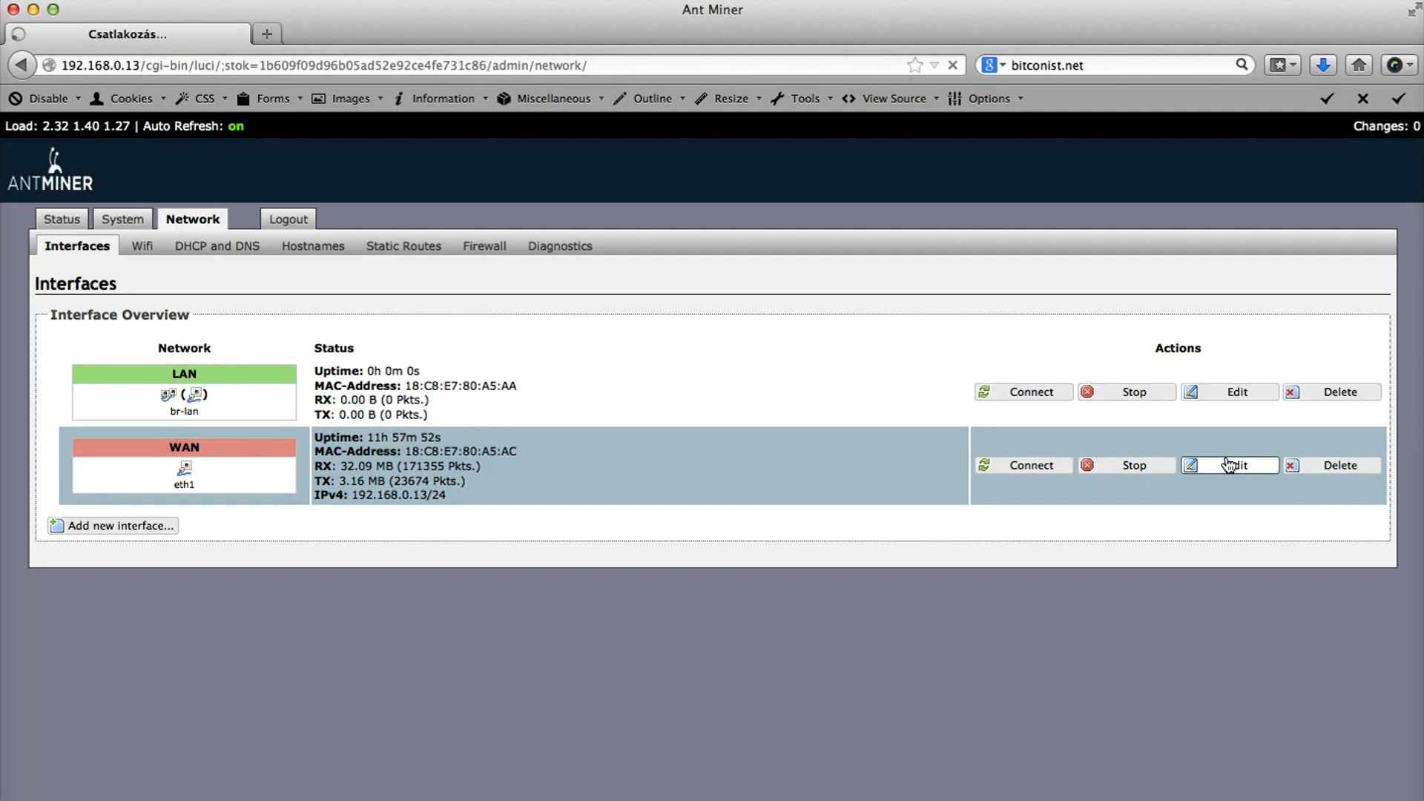
click(1229, 465)
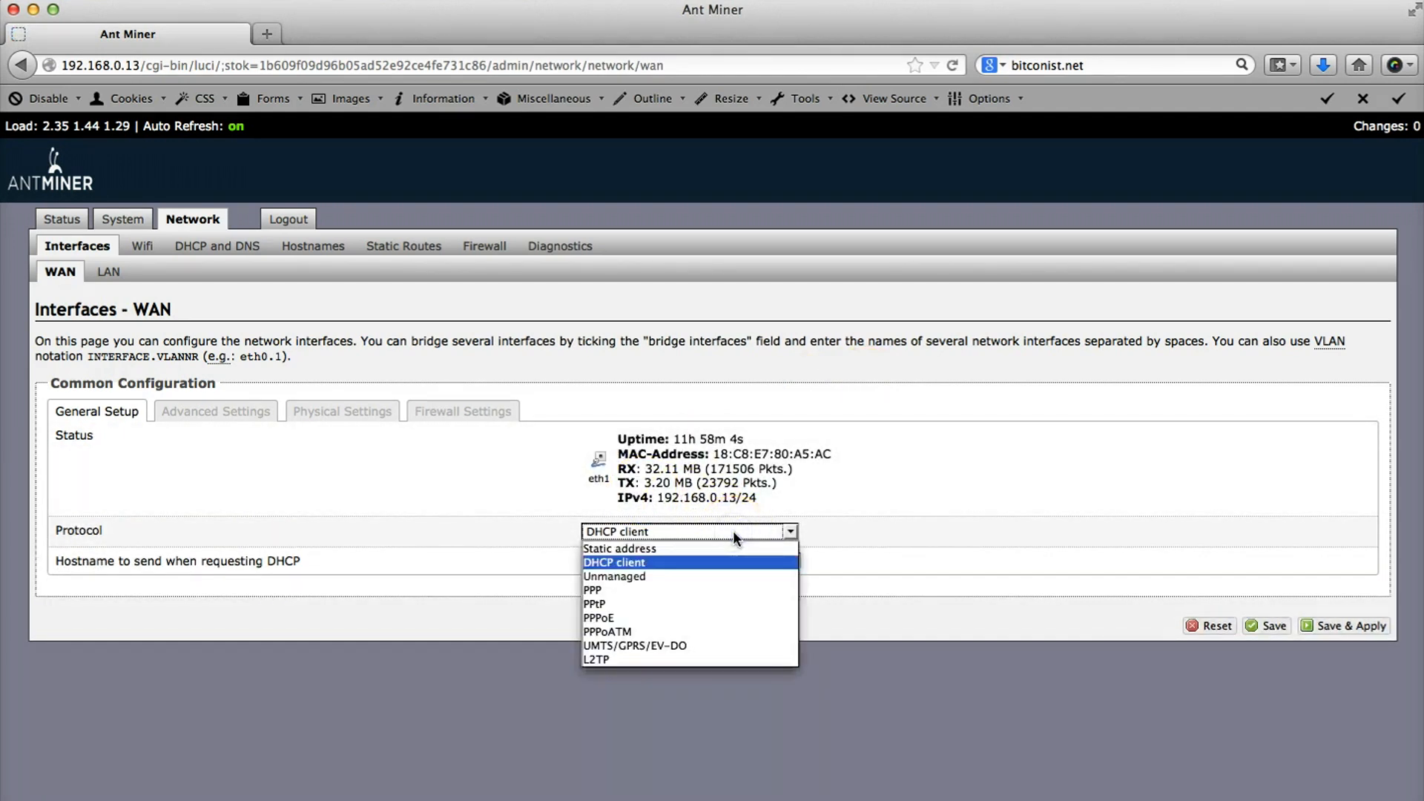
- Keep the WAN protocol set to DHCP client, hostname antMiner
click(613, 562)
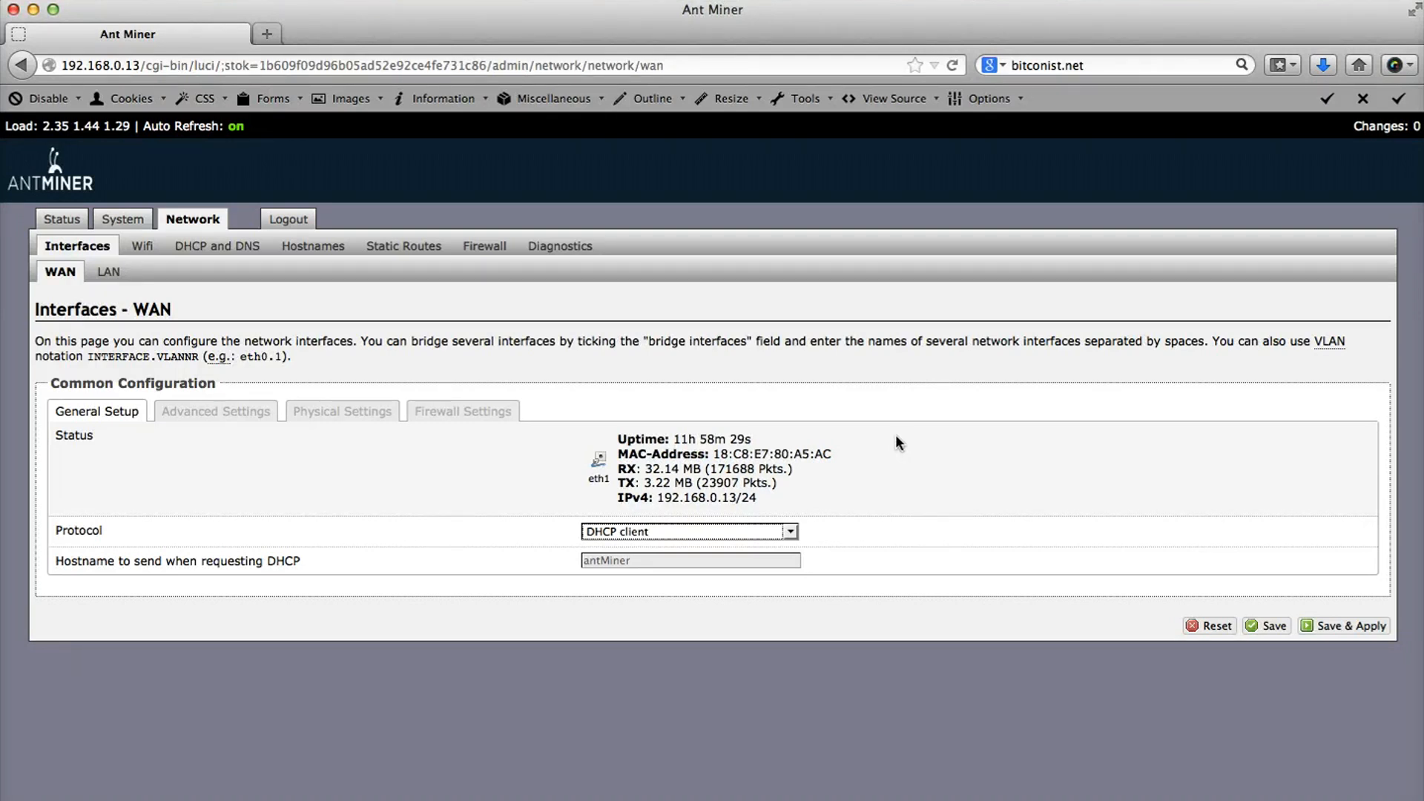
mouse_move(436, 322)
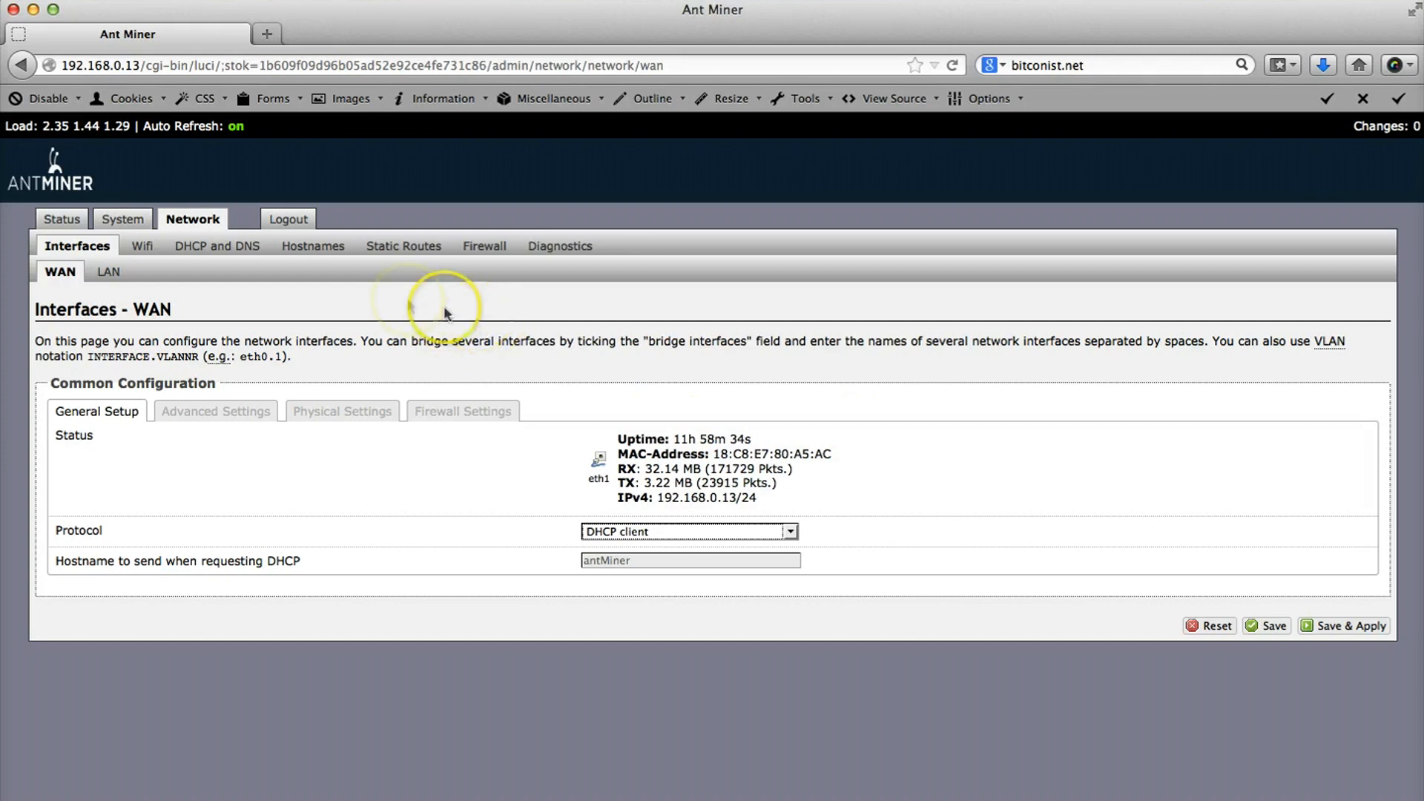
mouse_move(319, 304)
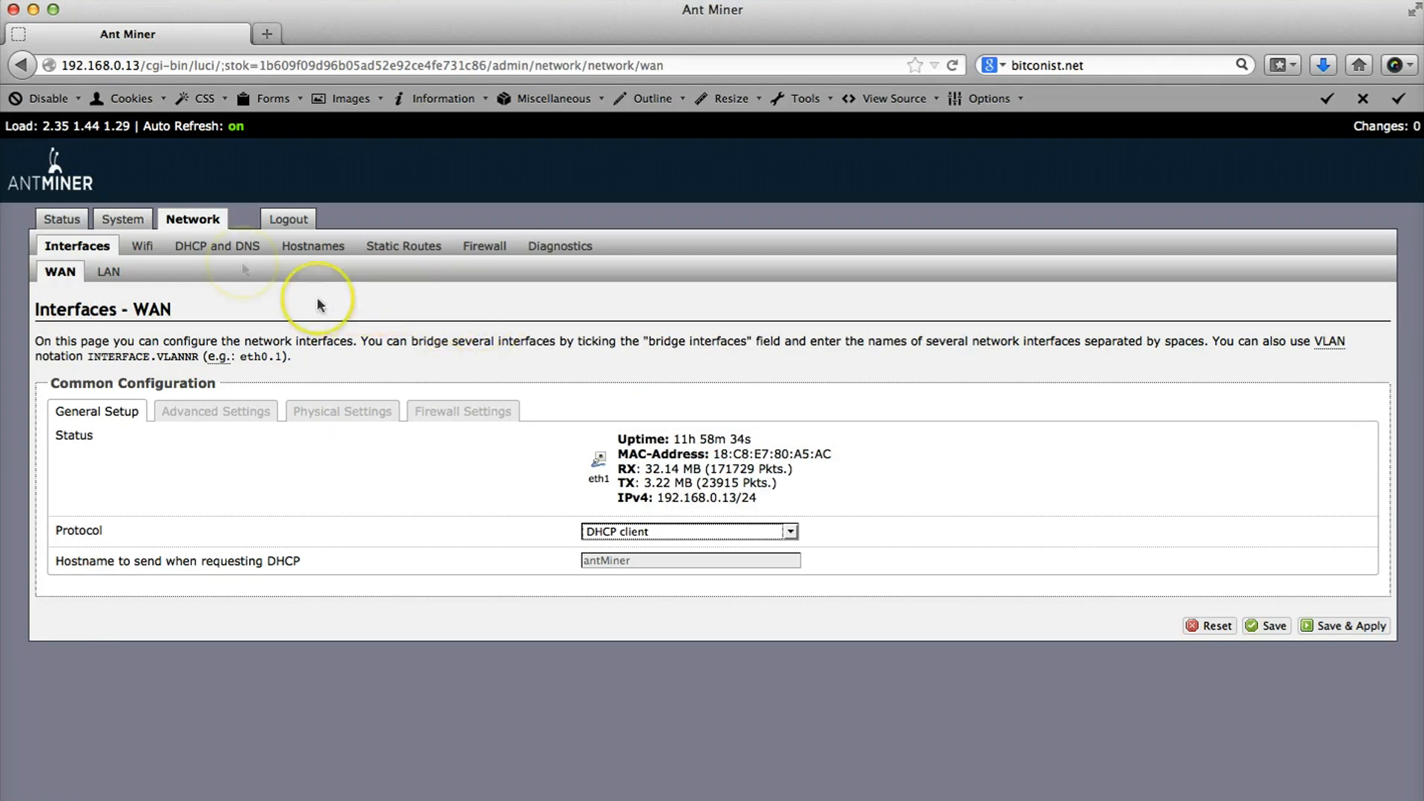
mouse_move(136, 222)
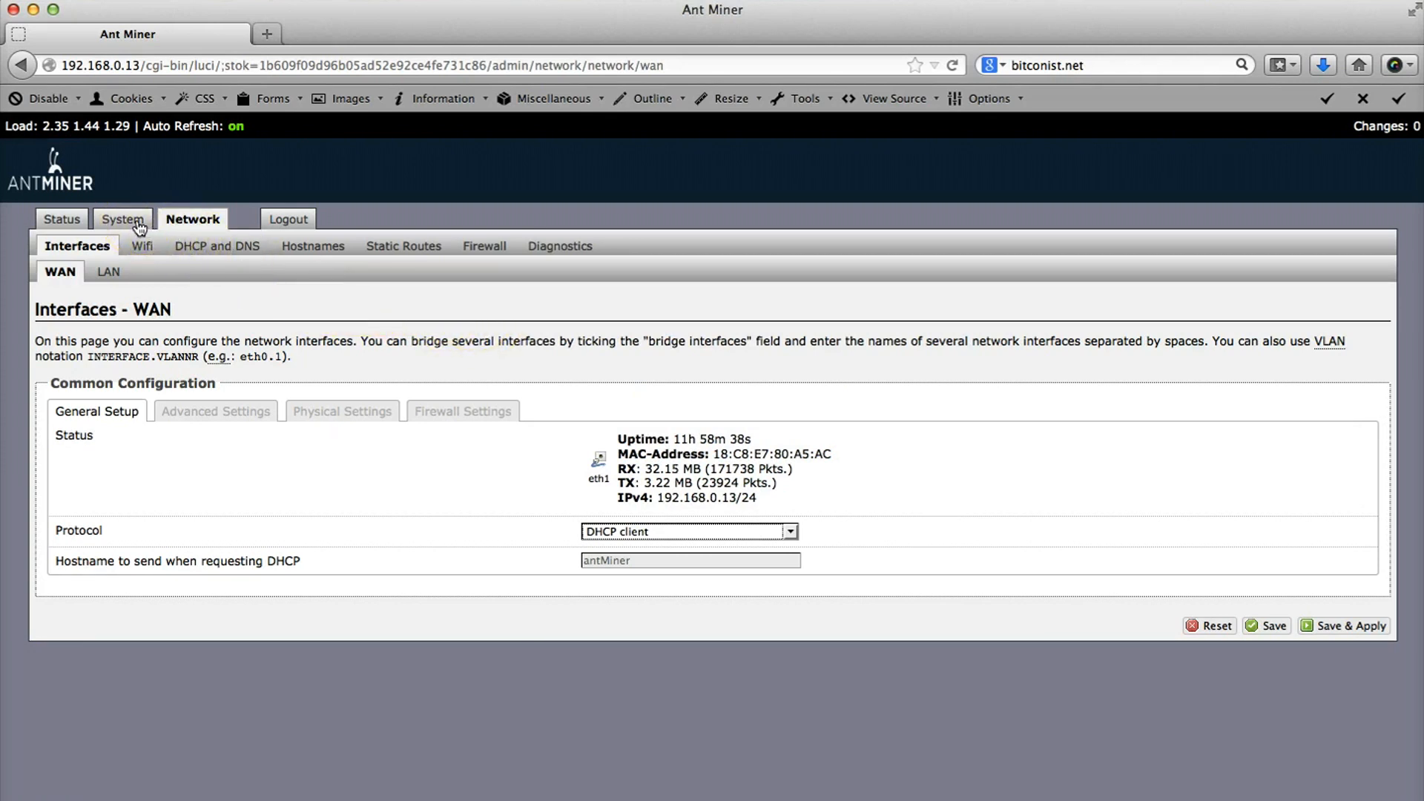
- Return to Status > Overview with system, memory and DHCP WAN details
click(61, 218)
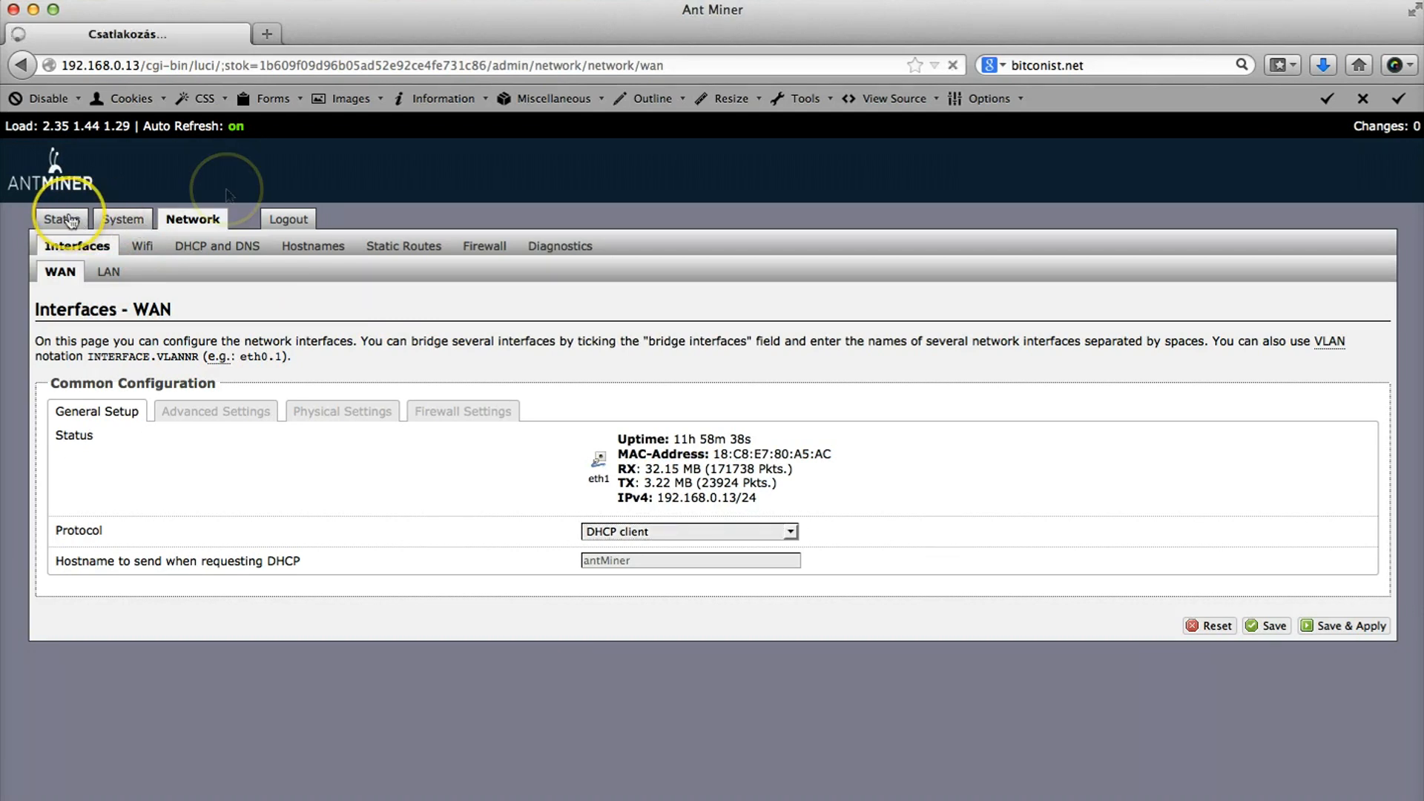
mouse_move(734, 304)
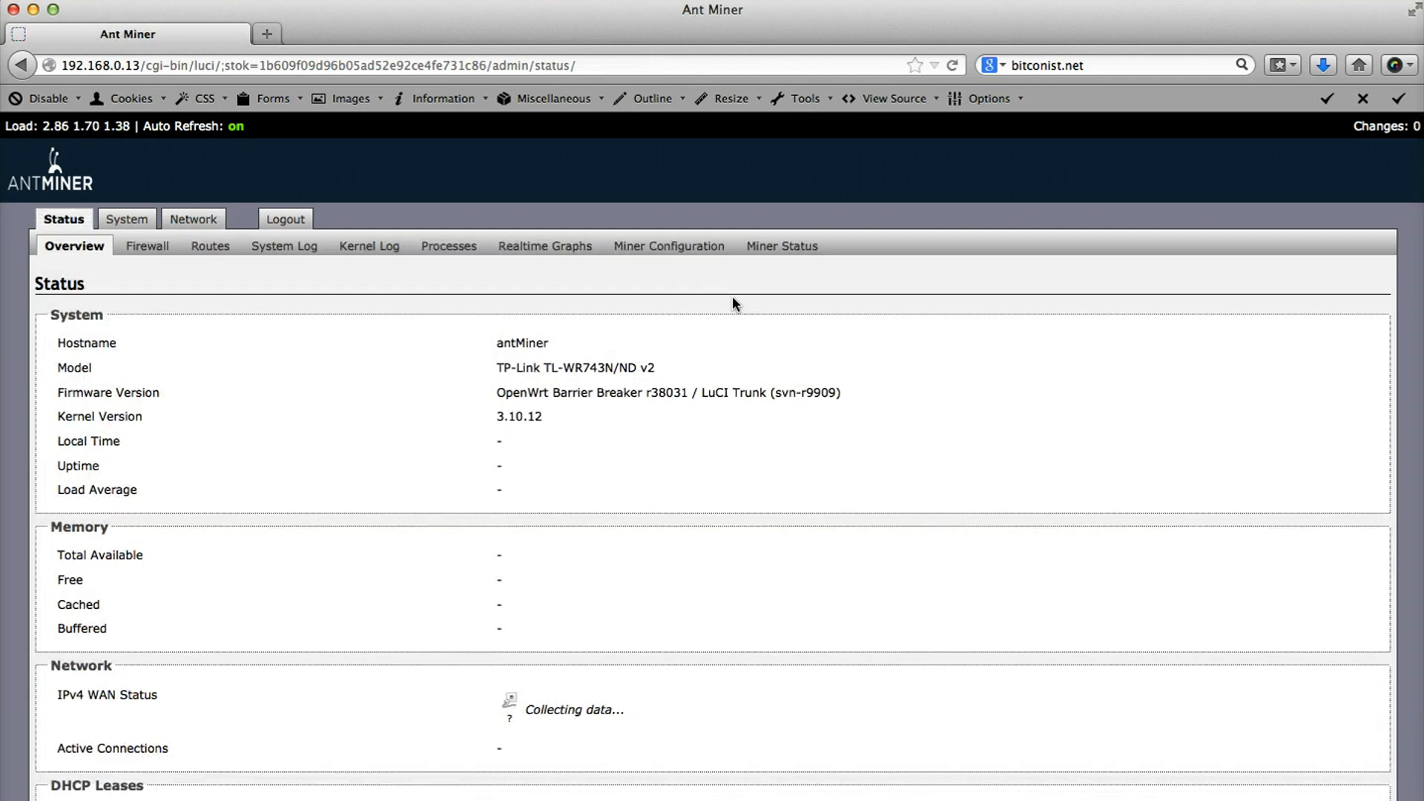
mouse_move(634, 266)
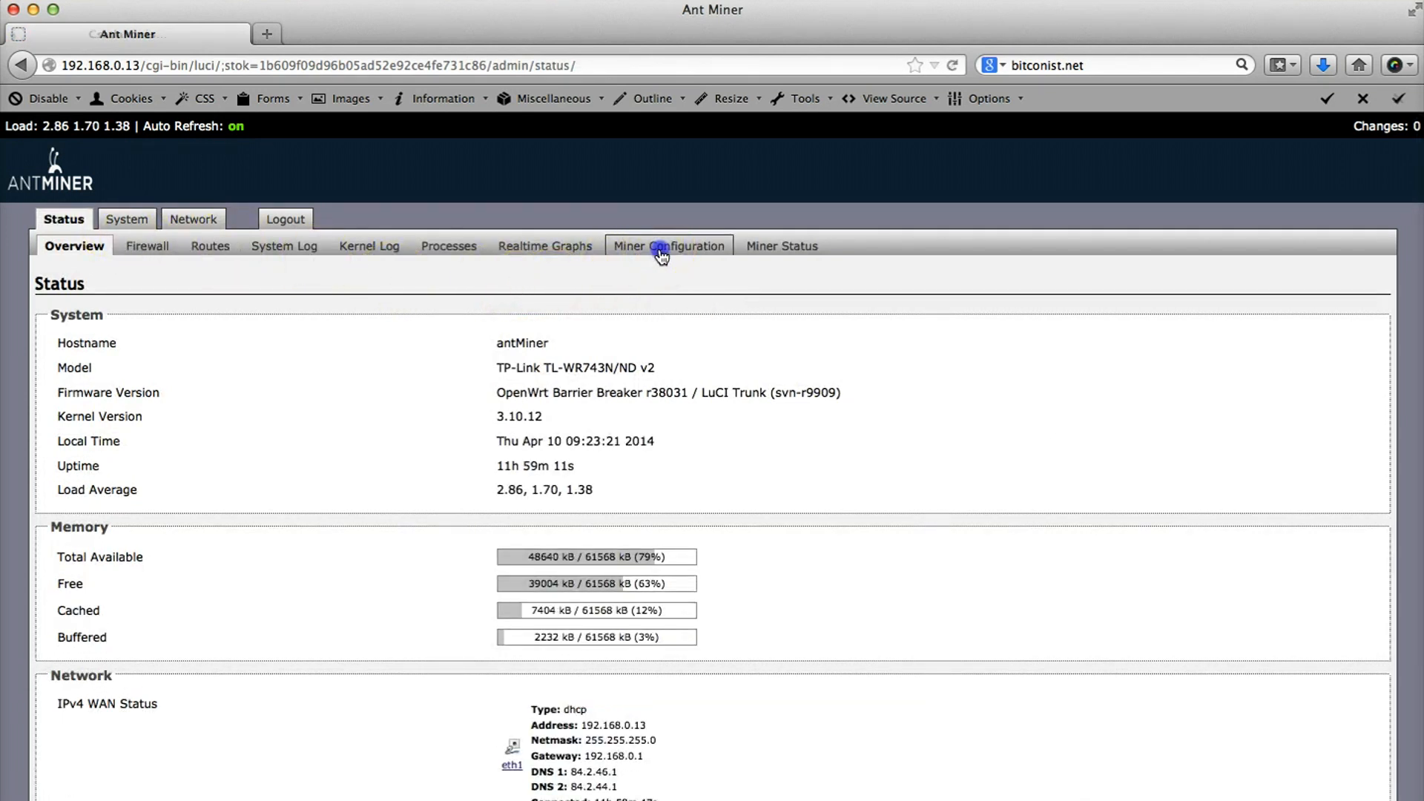
click(668, 245)
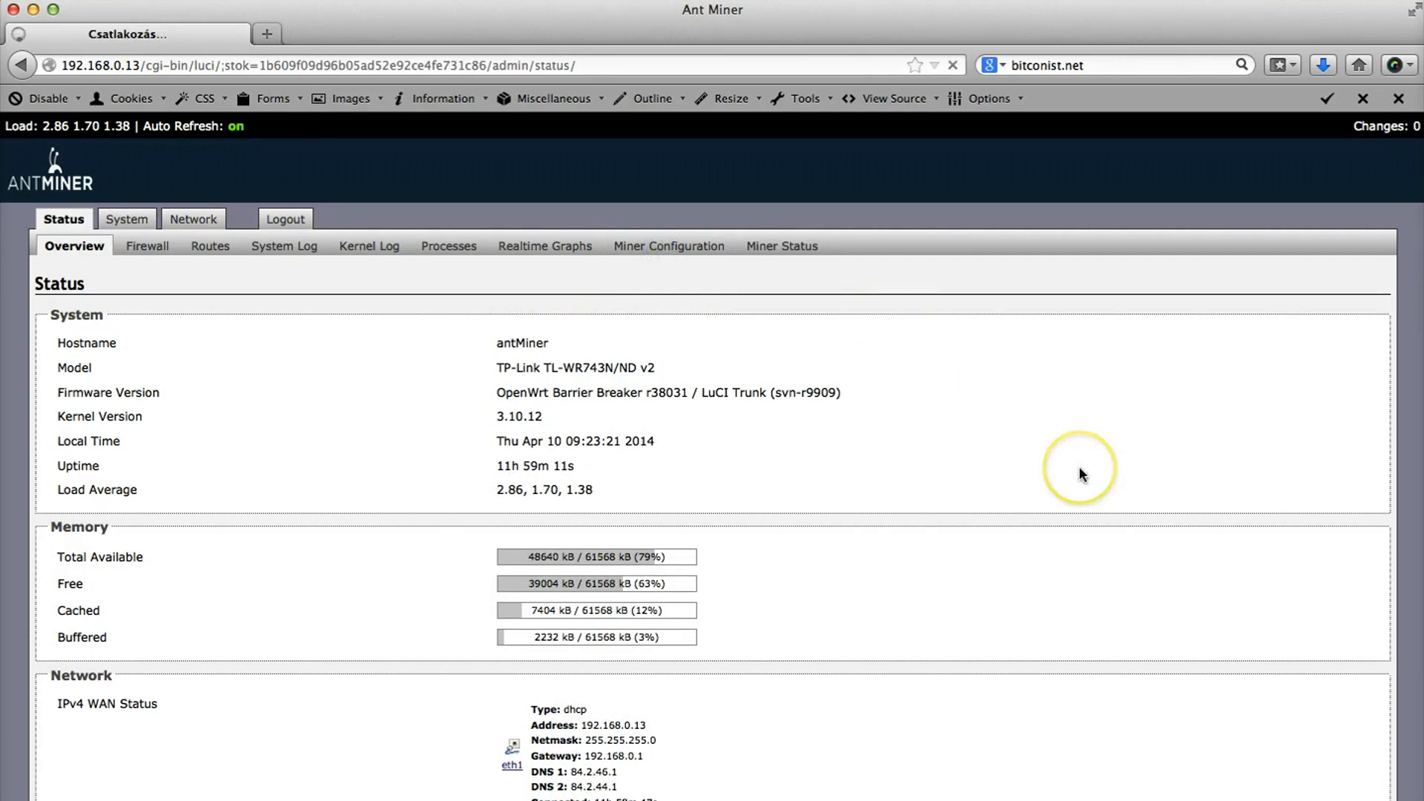
- Check Pool 1's tompool stratum URL, worker and password in Miner Configuration
click(669, 245)
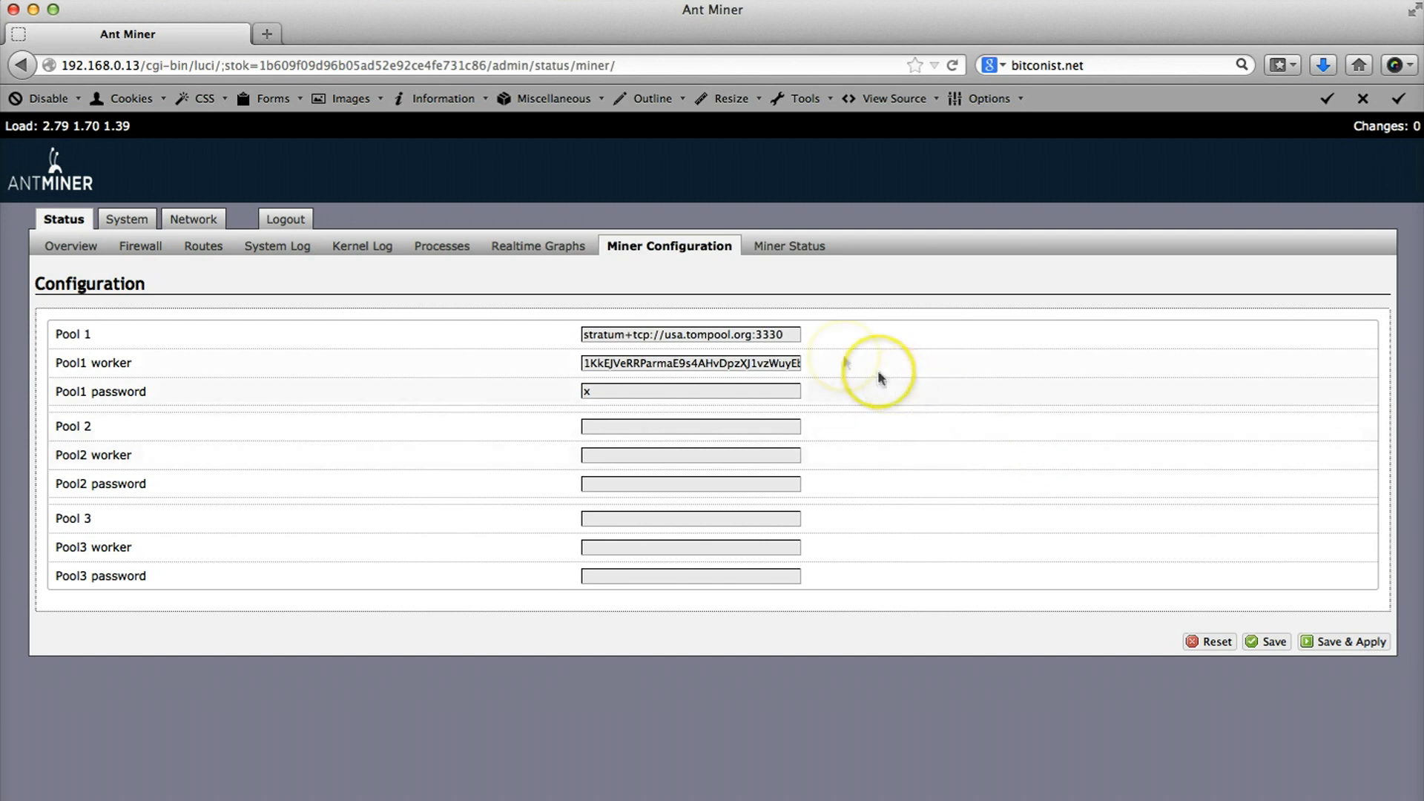
mouse_move(712, 318)
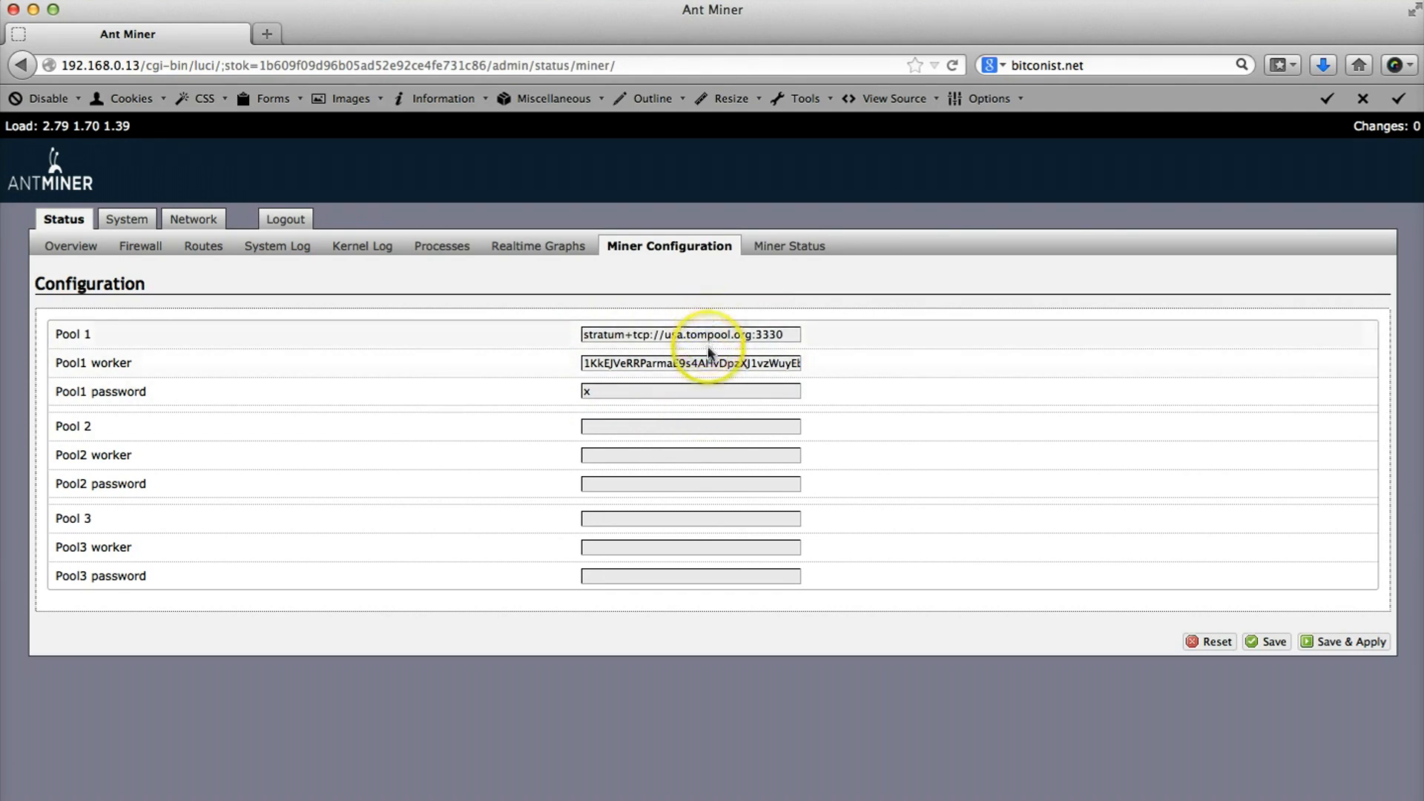
click(688, 334)
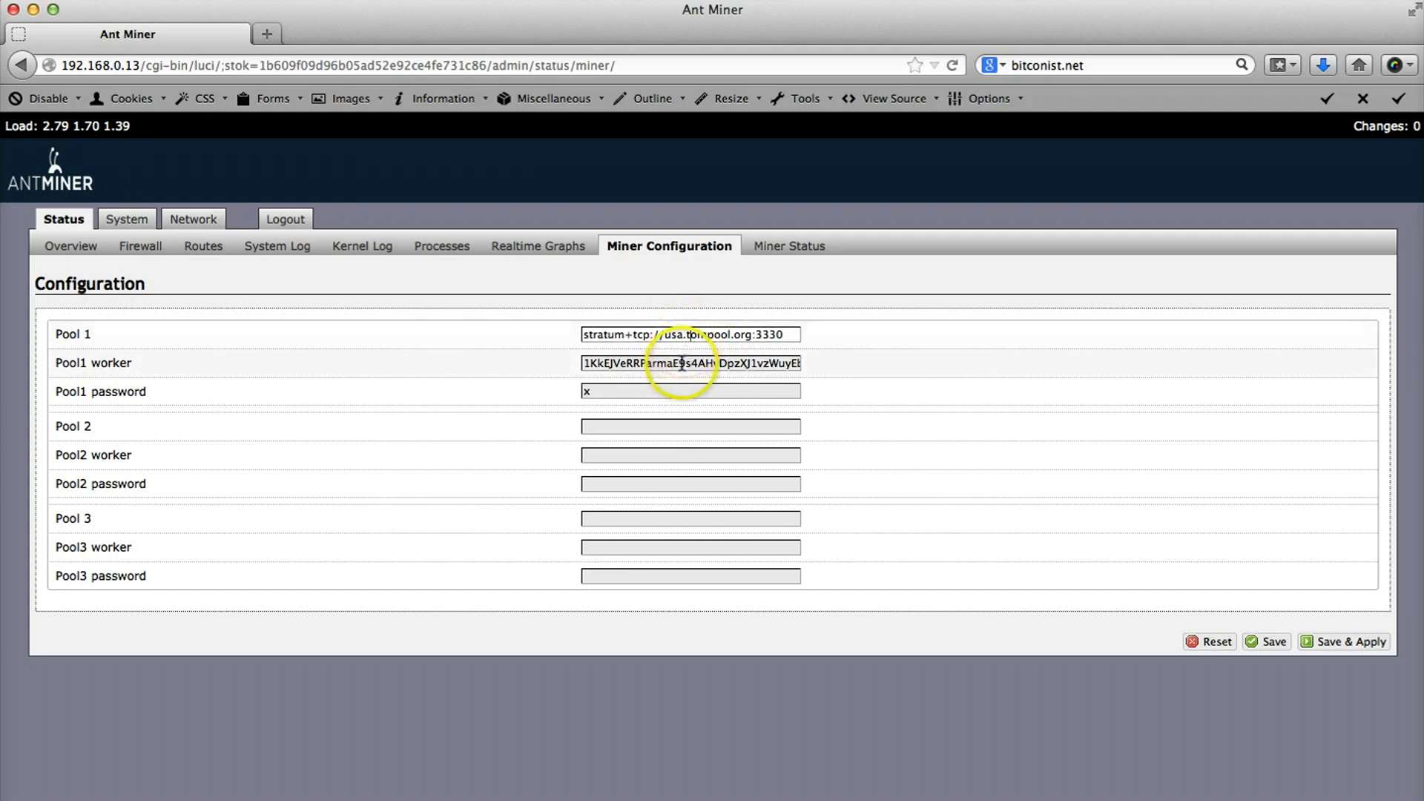
mouse_move(682, 387)
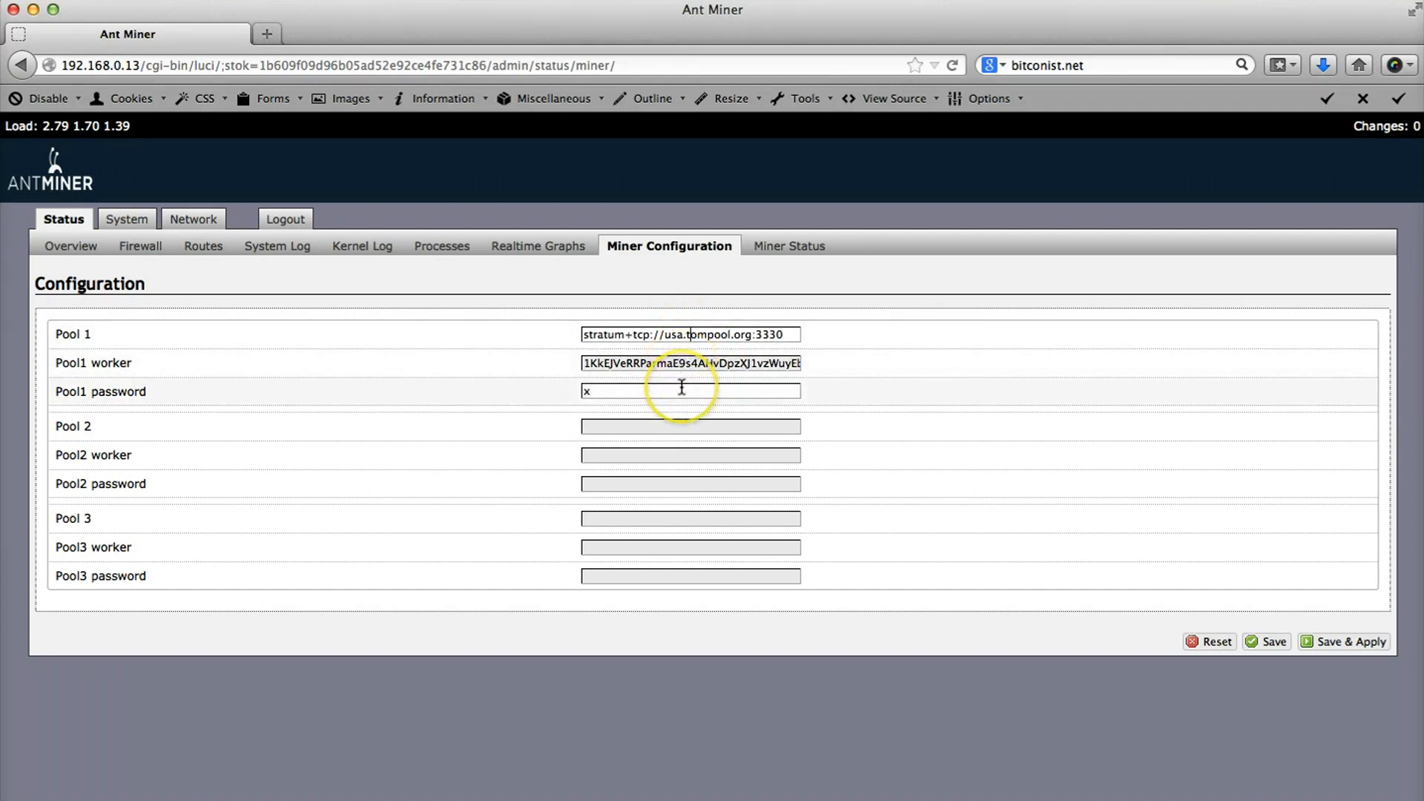
mouse_move(1247, 640)
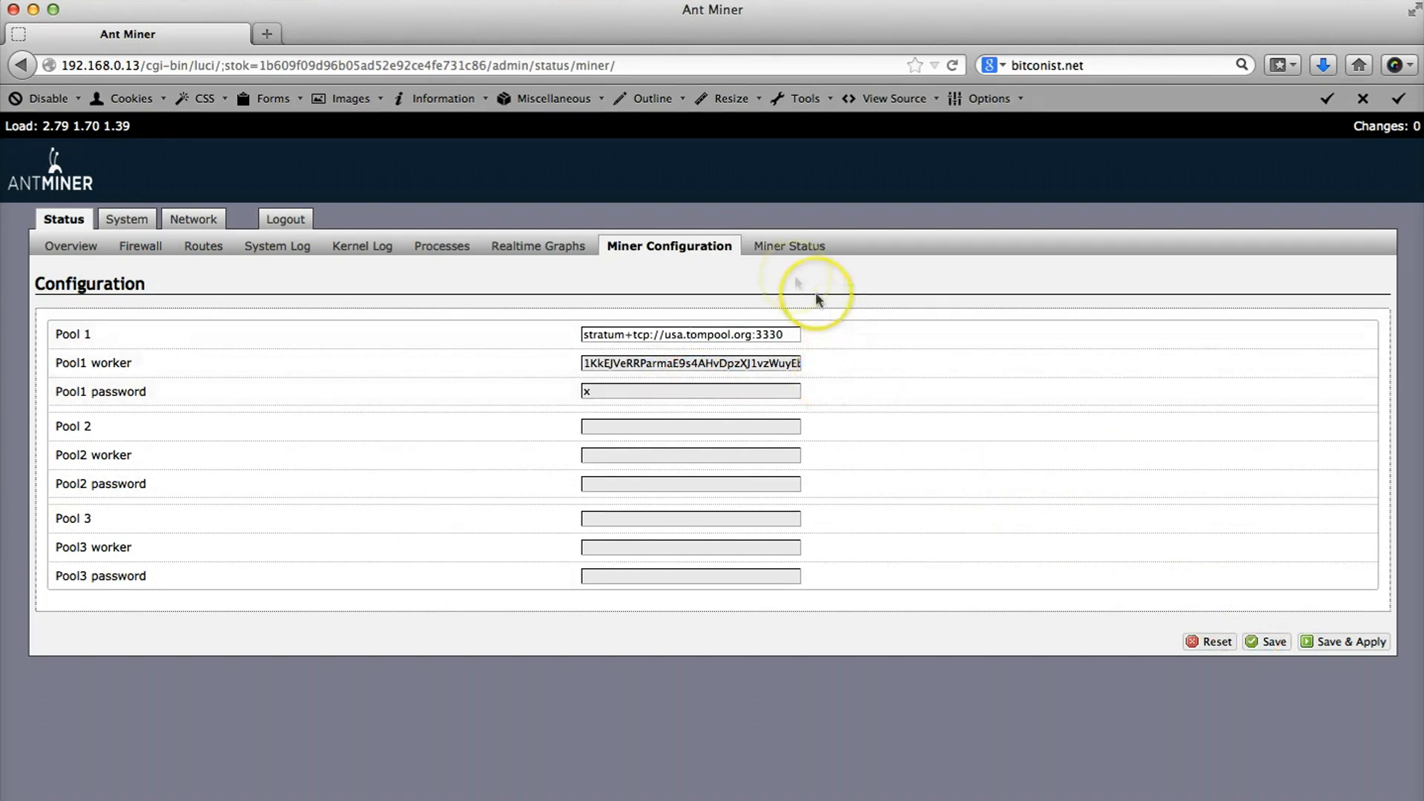
click(788, 245)
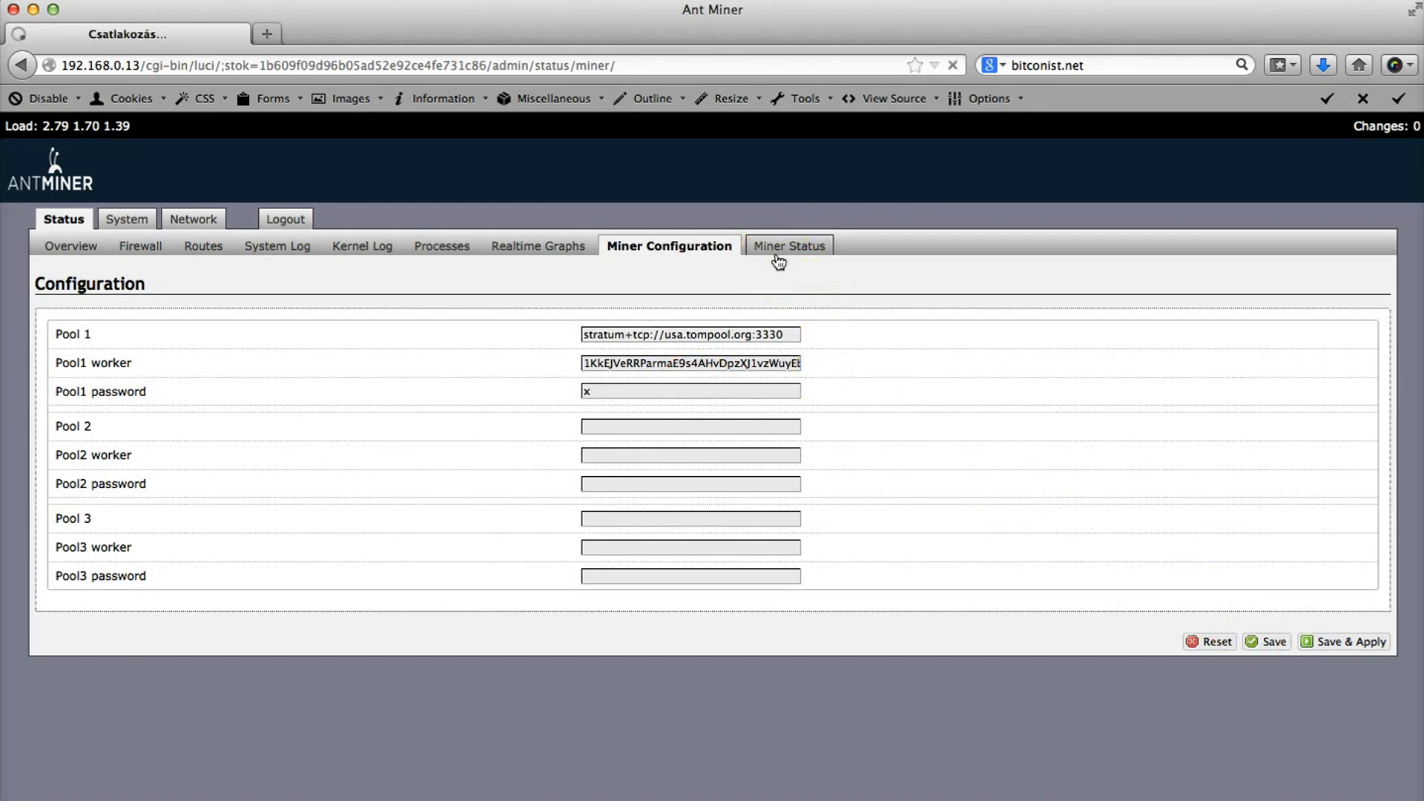
- View Miner Status showing the tompool pool Alive at about 207 GH/s average
click(789, 246)
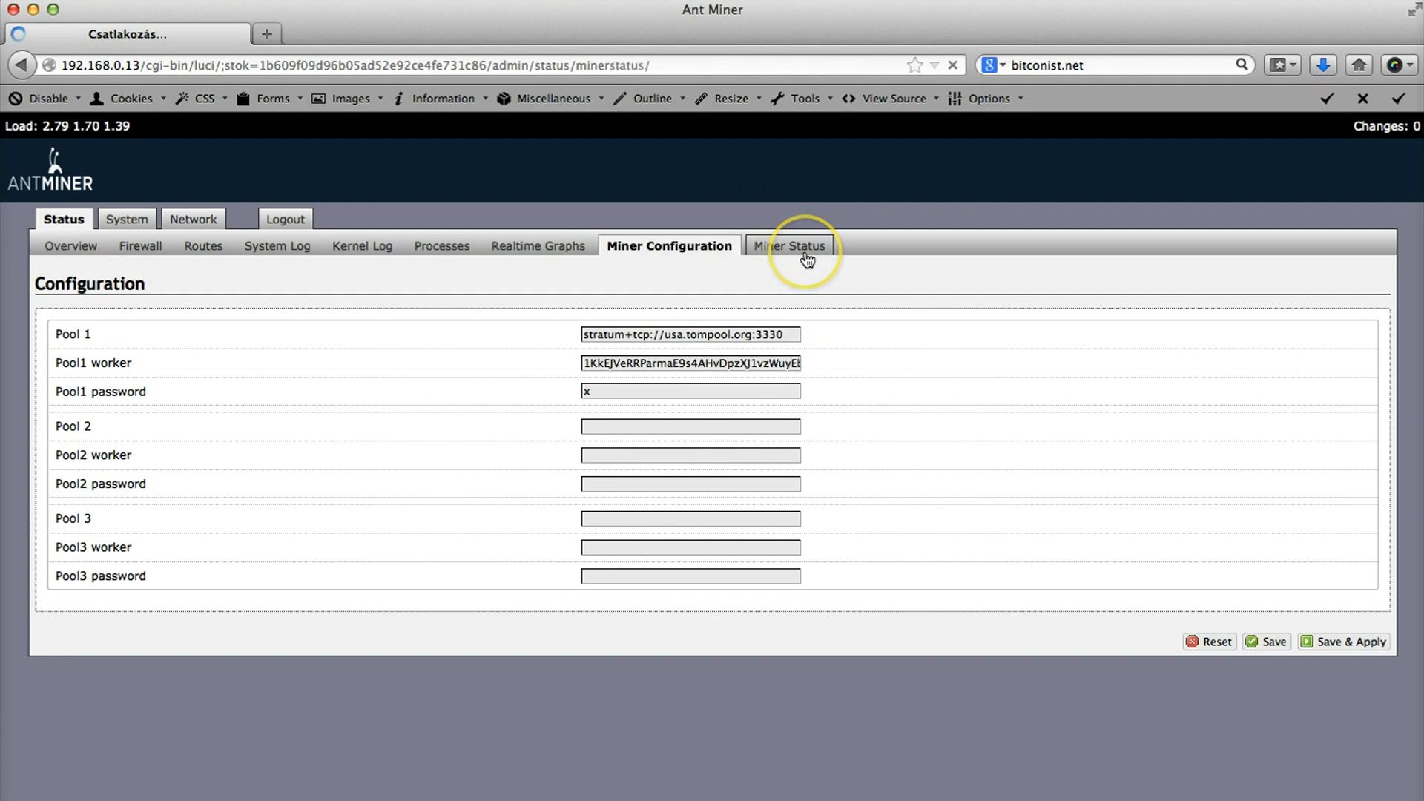
click(790, 246)
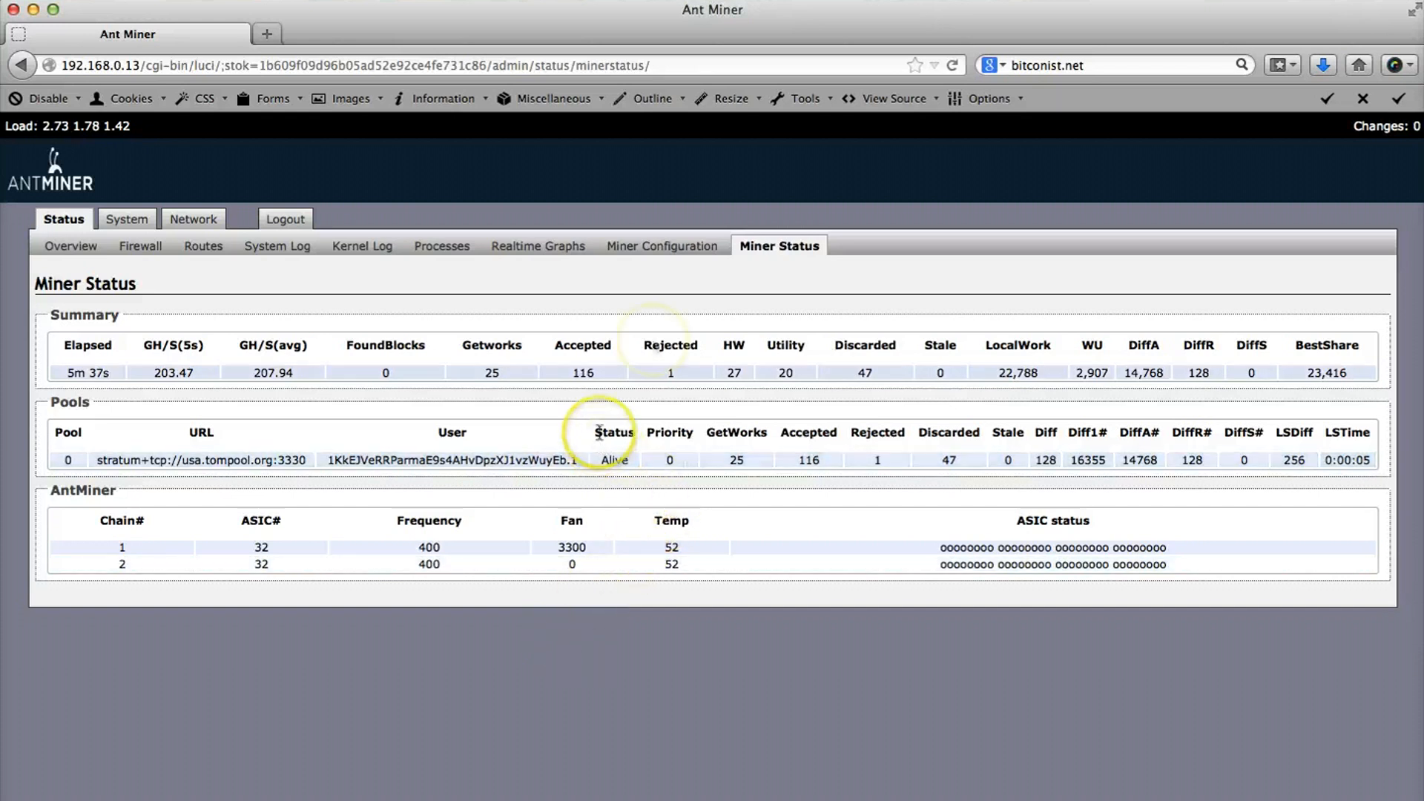
mouse_move(561, 256)
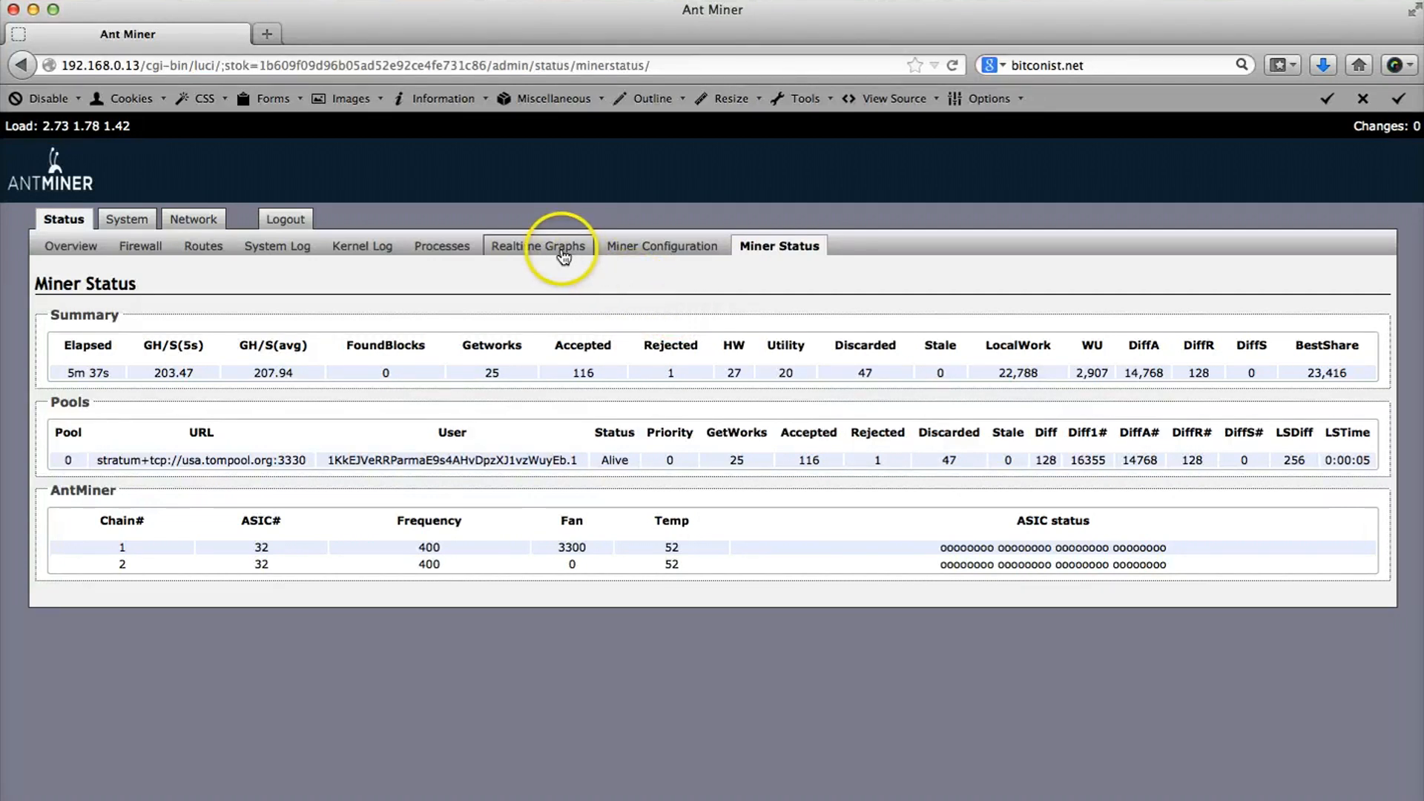
click(537, 246)
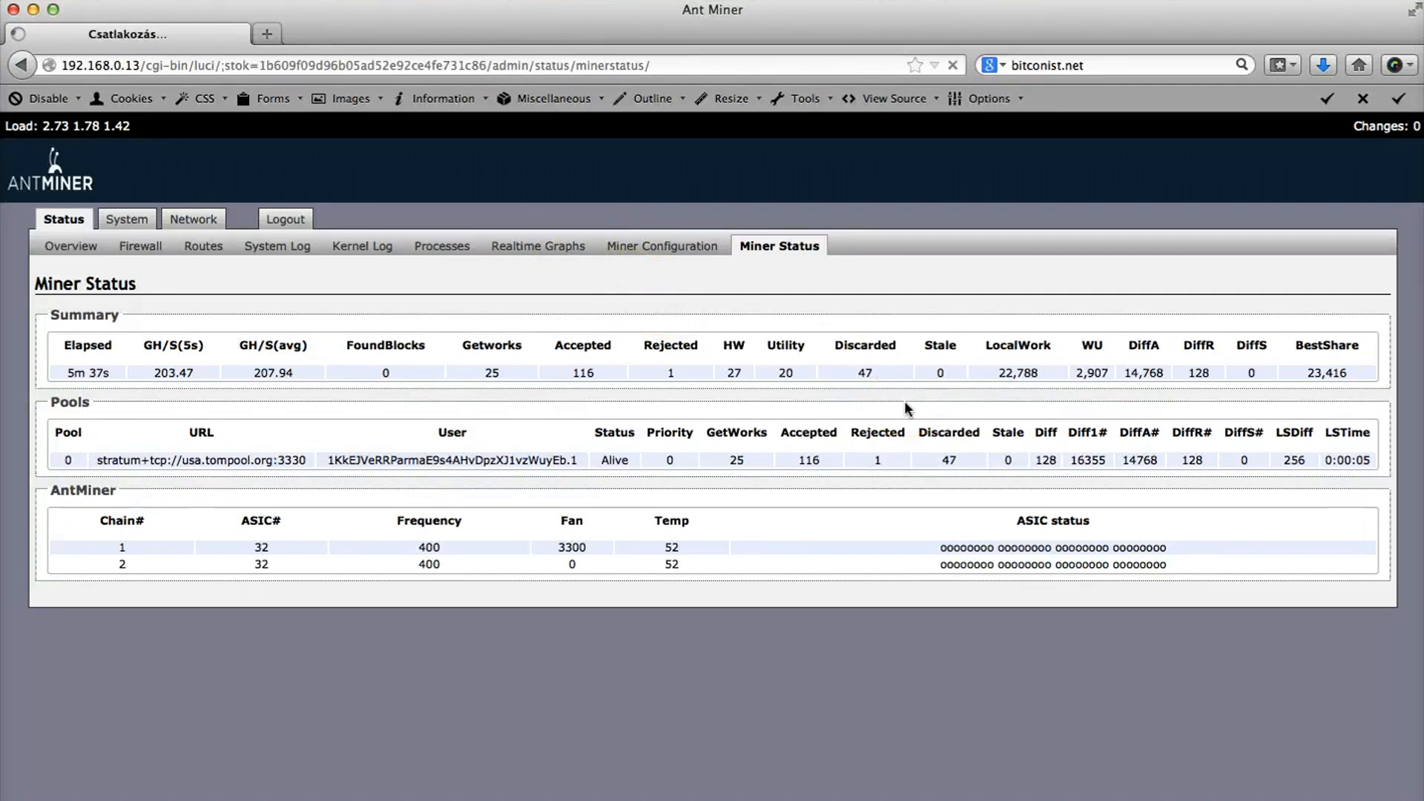
- Show the Realtime Load graph under Status > Realtime Graphs, still reading zero
click(538, 245)
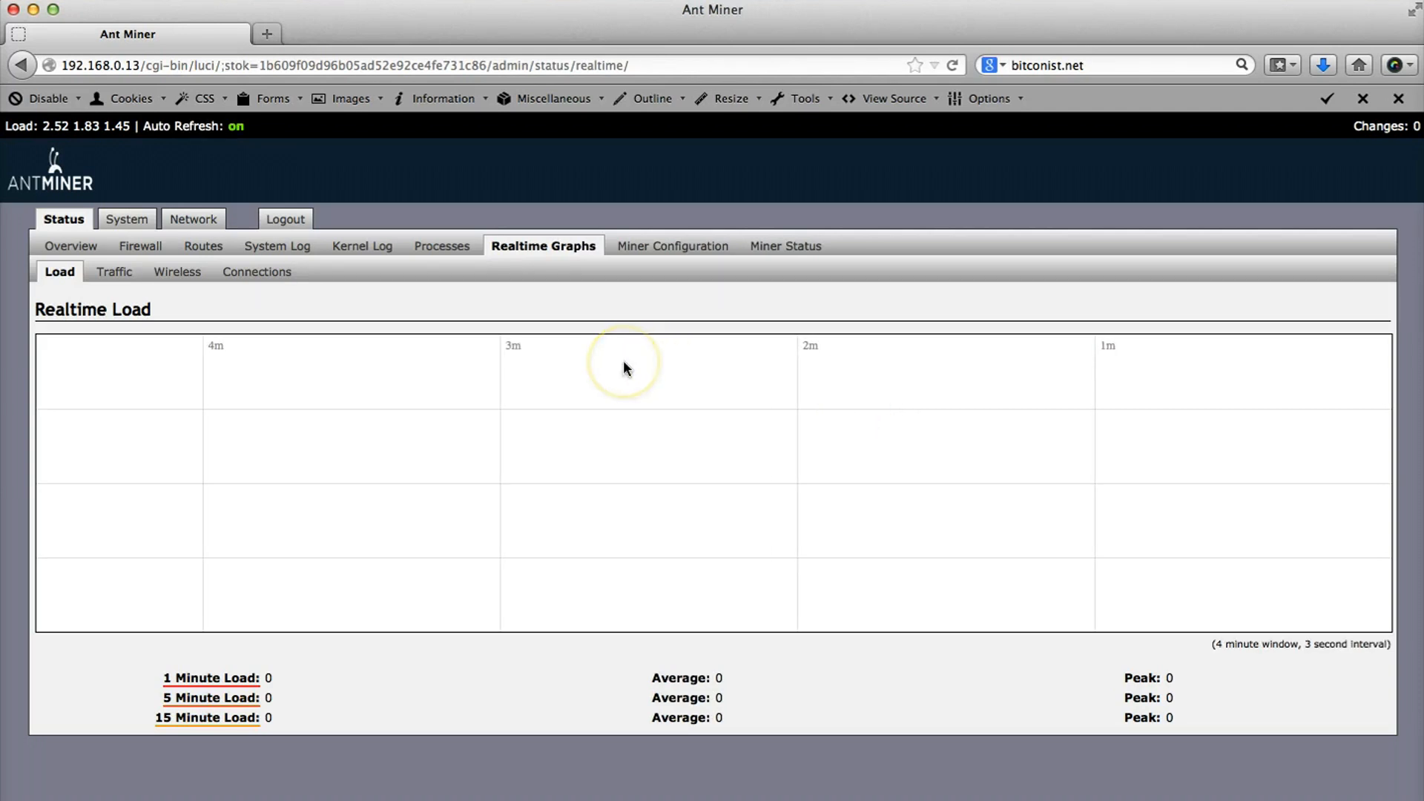
mouse_move(885, 433)
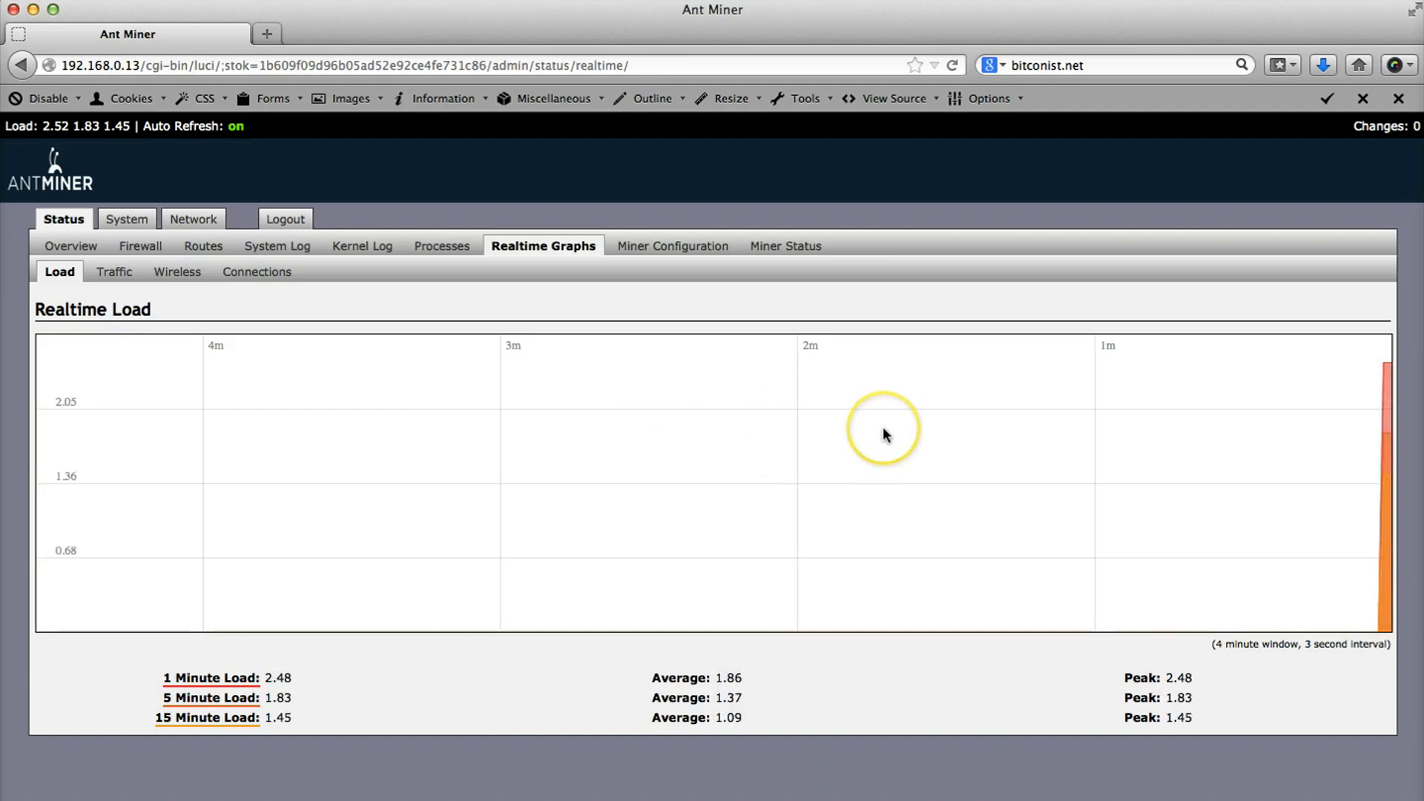